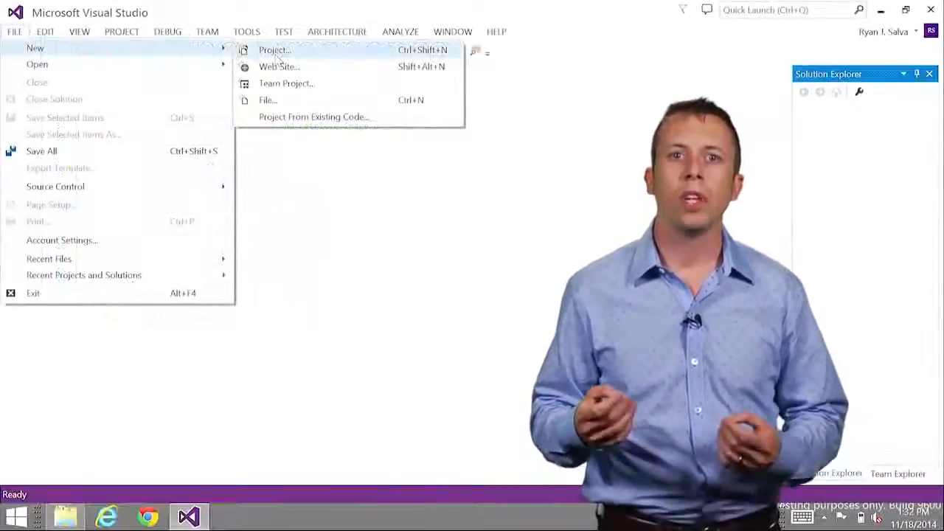
Step: Create a new Blank App (Apache Cordova) project, BlankCordovaApp3, from the JavaScript templates
{"action": "left_click", "coordinate": [274, 50]}
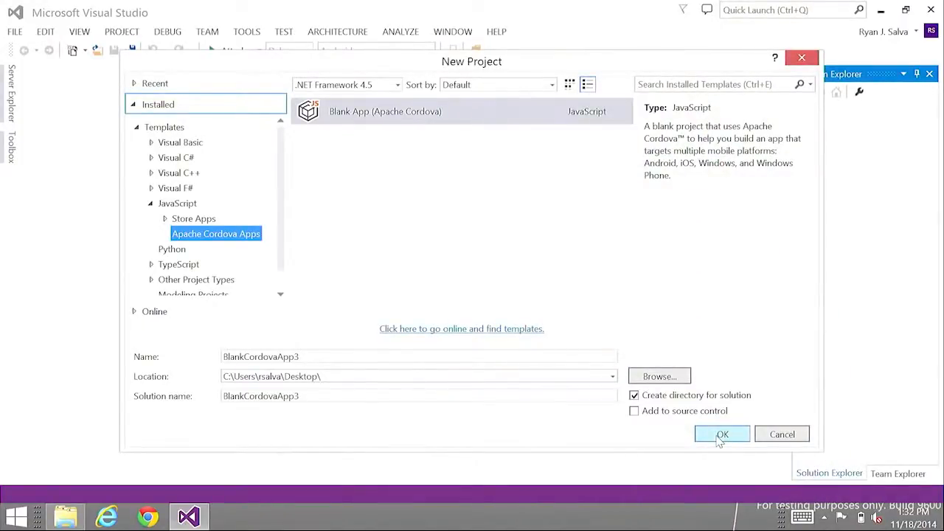
{"action": "left_click", "coordinate": [721, 434]}
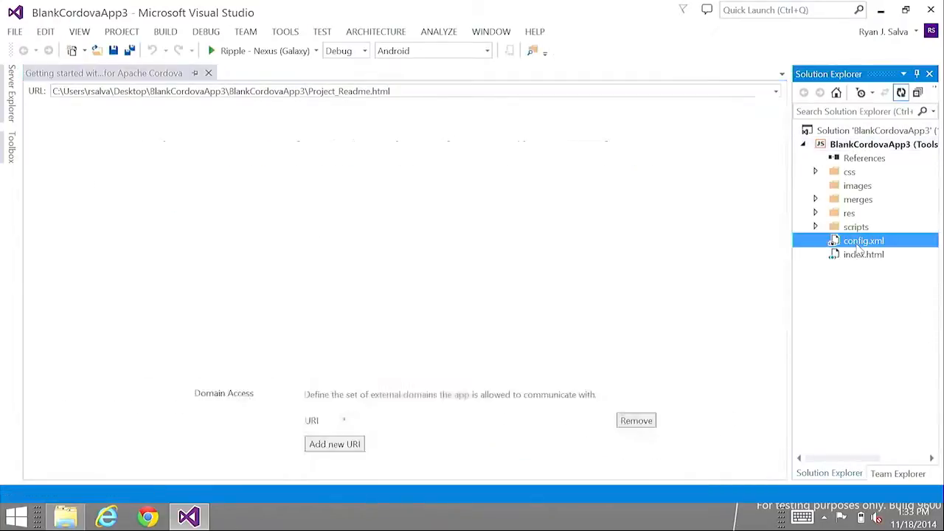
Step: Show the Core plugins list in the config.xml designer for BlankCordovaApp3
{"action": "double_click", "coordinate": [863, 240]}
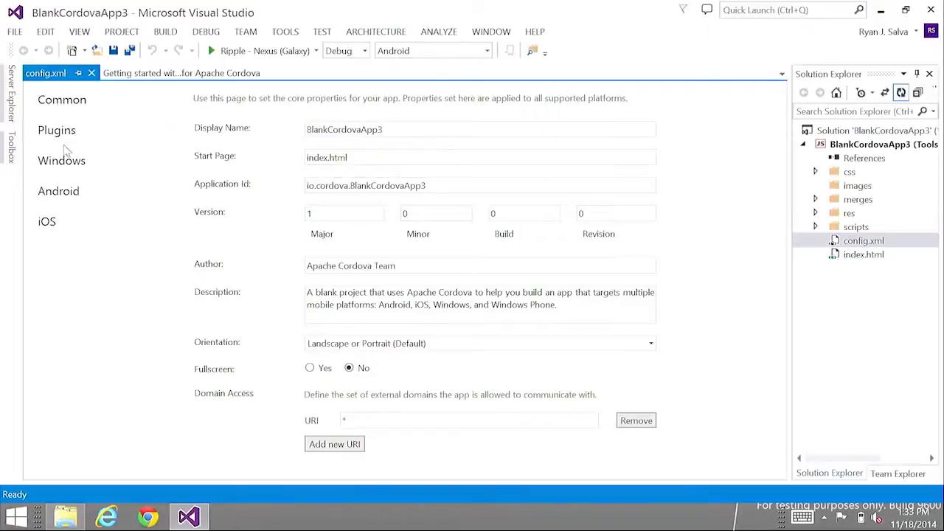
{"action": "left_click", "coordinate": [56, 129]}
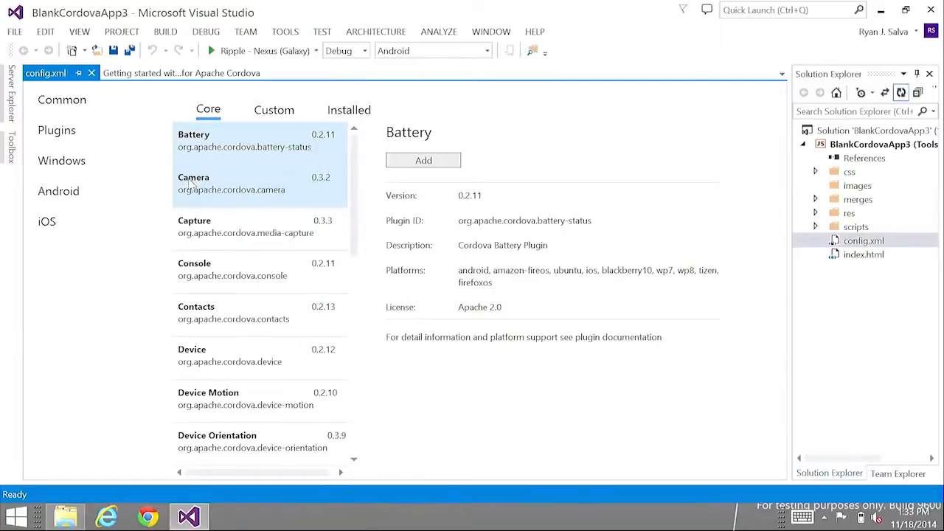
Step: Add the Camera plugin from the Core plugins list to the project
{"action": "left_click", "coordinate": [230, 183]}
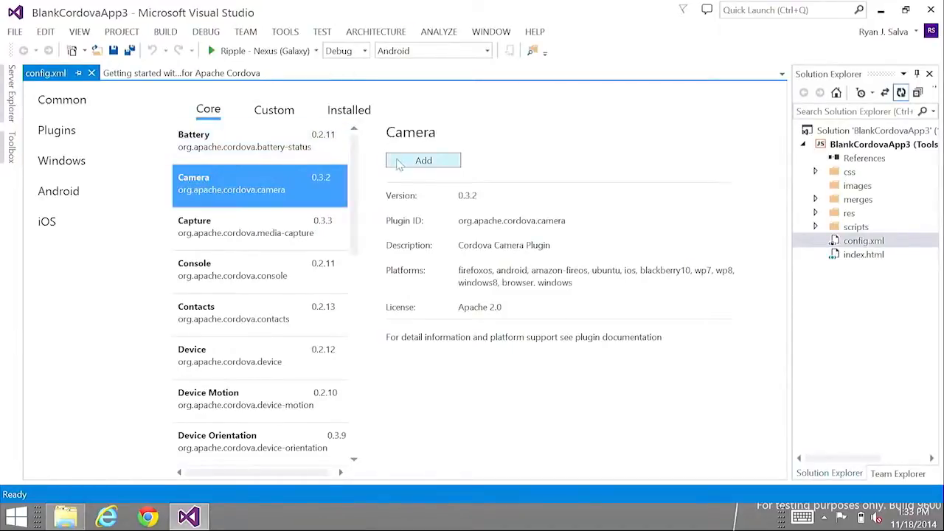
{"action": "left_click", "coordinate": [422, 159]}
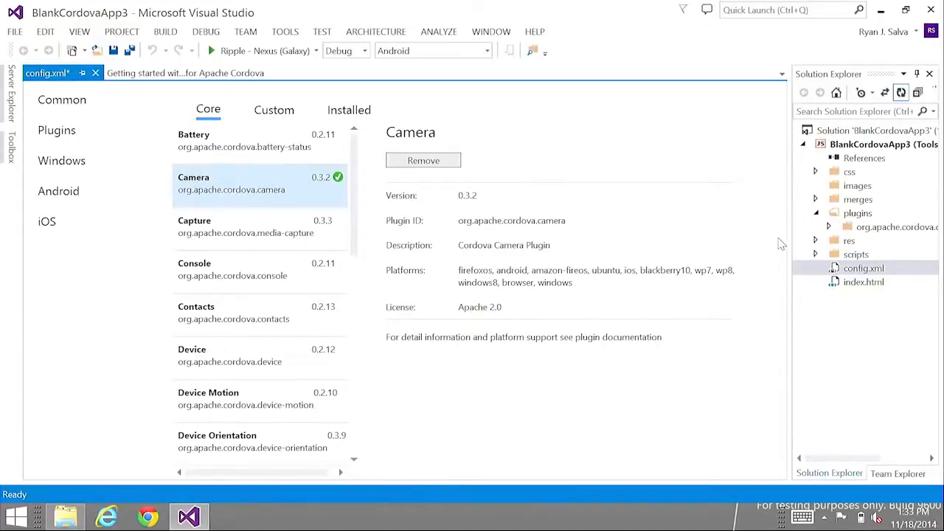
{"action": "mouse_move", "coordinate": [65, 513]}
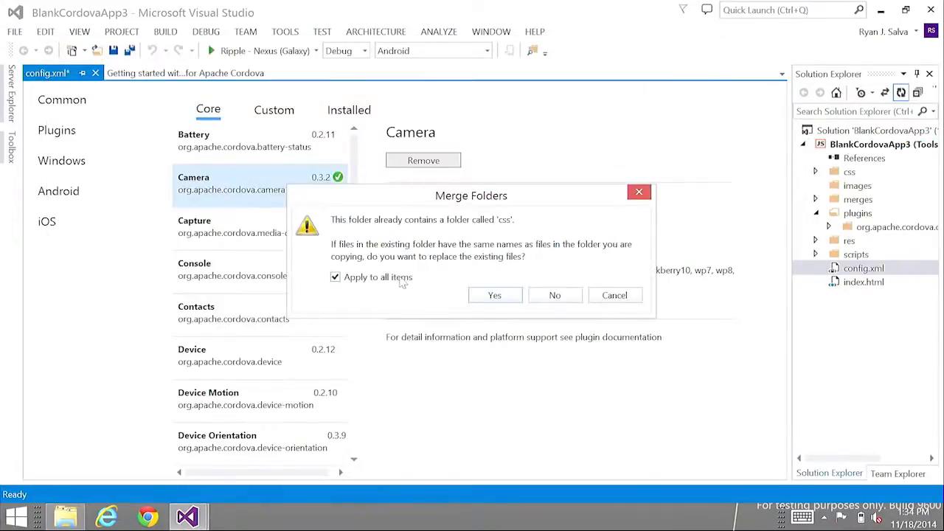
Step: Accept the Merge Folders prompt and select index.js inside the expanded scripts folder
{"action": "left_click", "coordinate": [494, 295]}
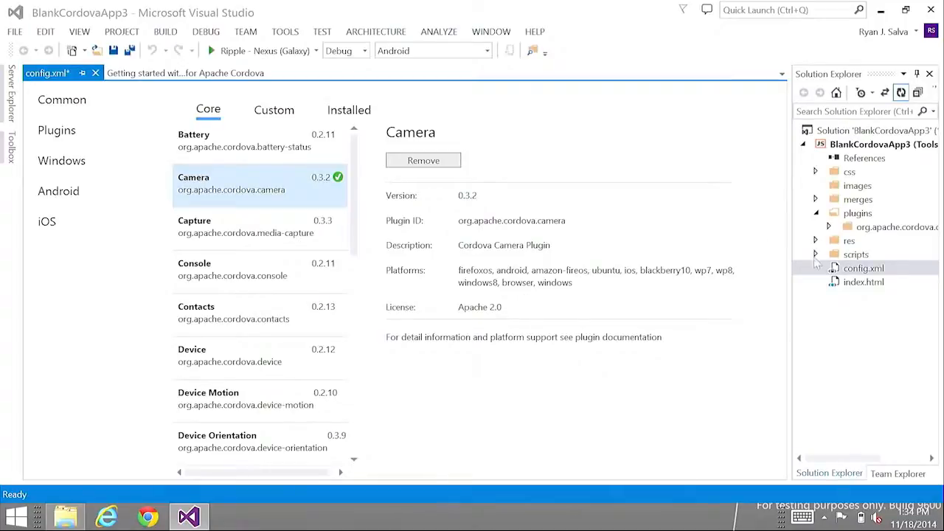
{"action": "left_click", "coordinate": [814, 269]}
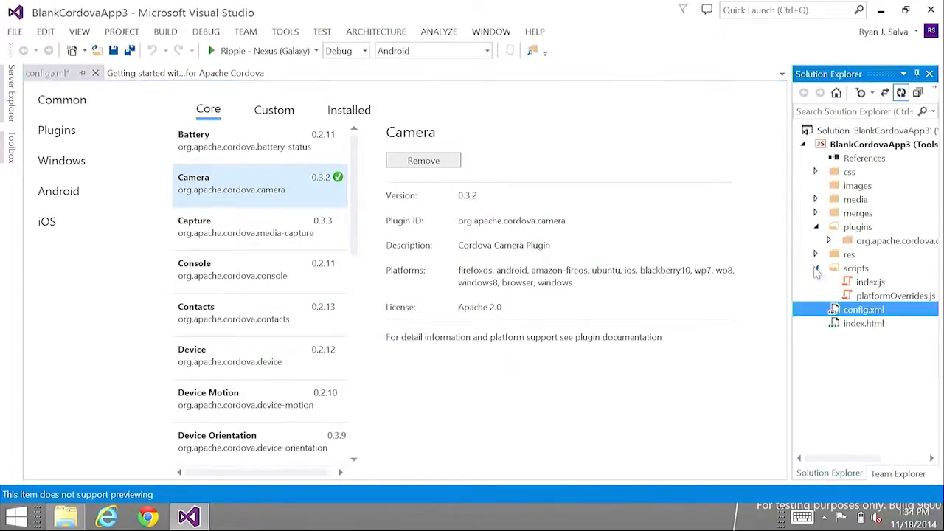
{"action": "left_click", "coordinate": [870, 282]}
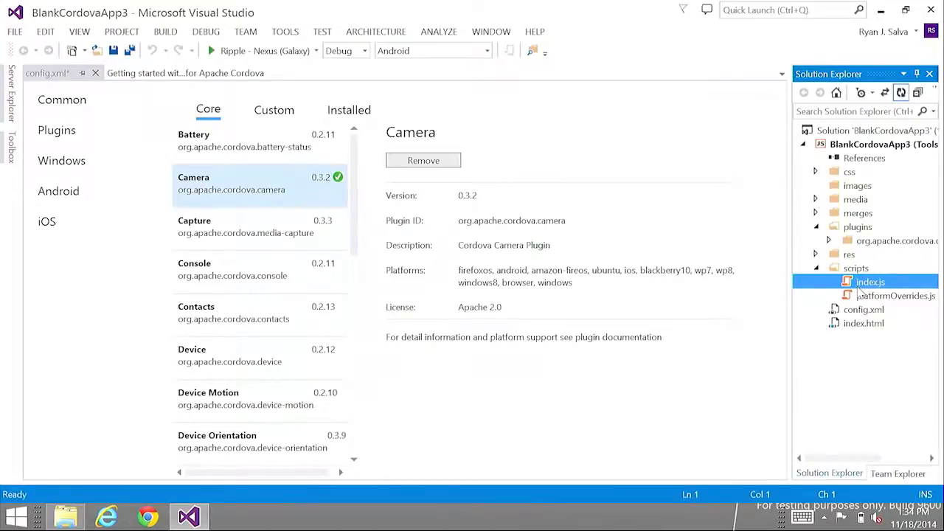
Step: Bring the getCameraPhoto function of index.js into view in the editor
{"action": "double_click", "coordinate": [870, 282]}
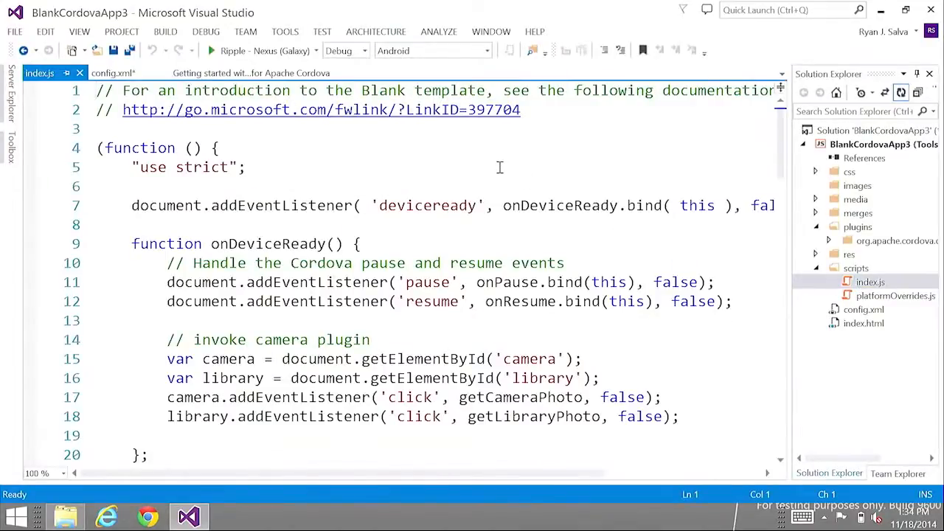
{"action": "scroll", "scroll_direction": "down", "scroll_amount": 3}
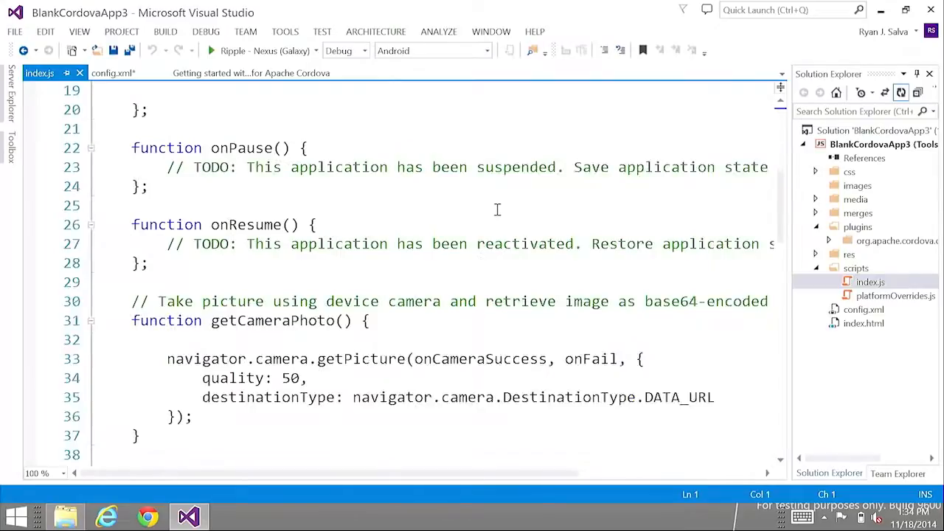
{"action": "scroll", "scroll_direction": "down", "scroll_amount": 3}
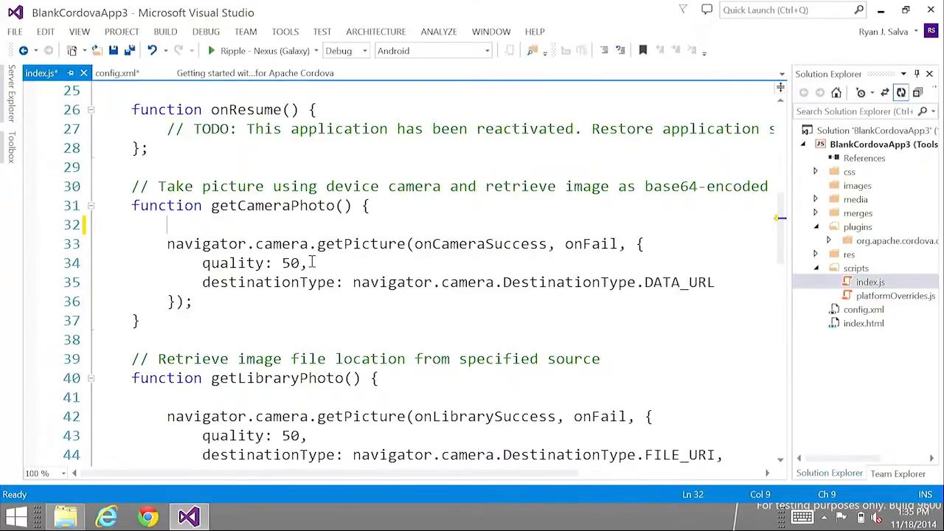
Step: Begin the line 'navigator.camera.g' in getCameraPhoto so IntelliSense suggests getPicture
{"action": "type", "text": "navi"}
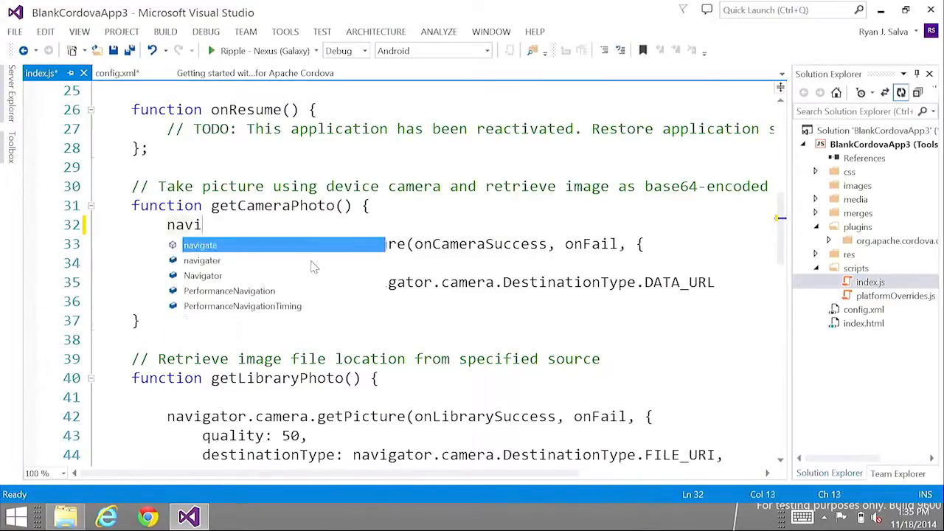
{"action": "type", "text": "go"}
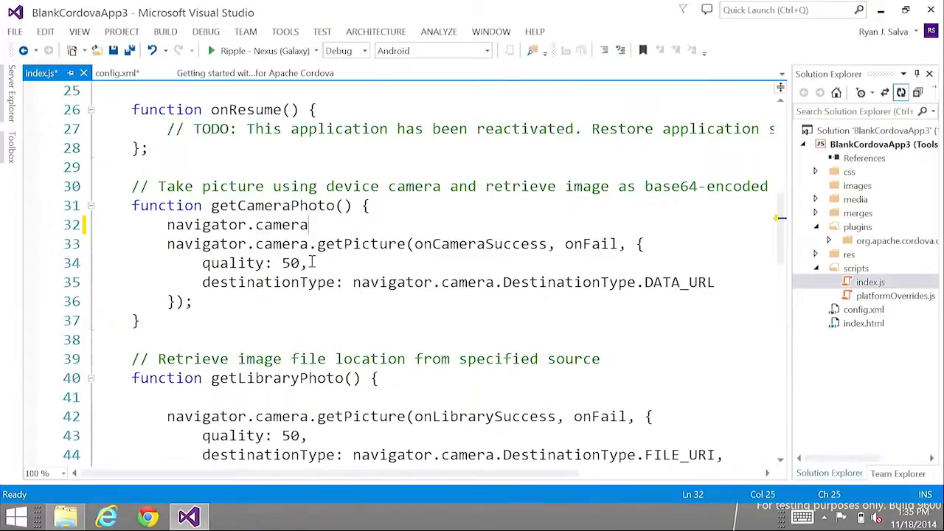
{"action": "type", "text": ".g"}
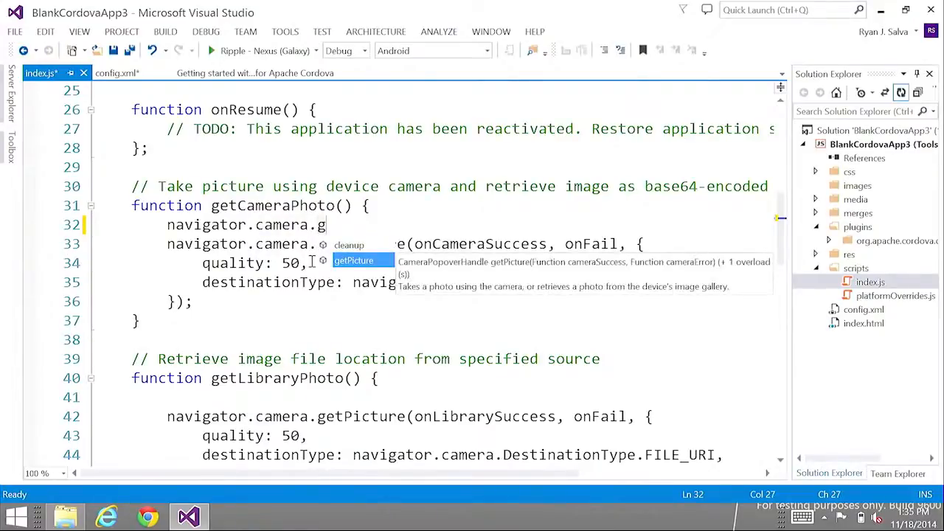